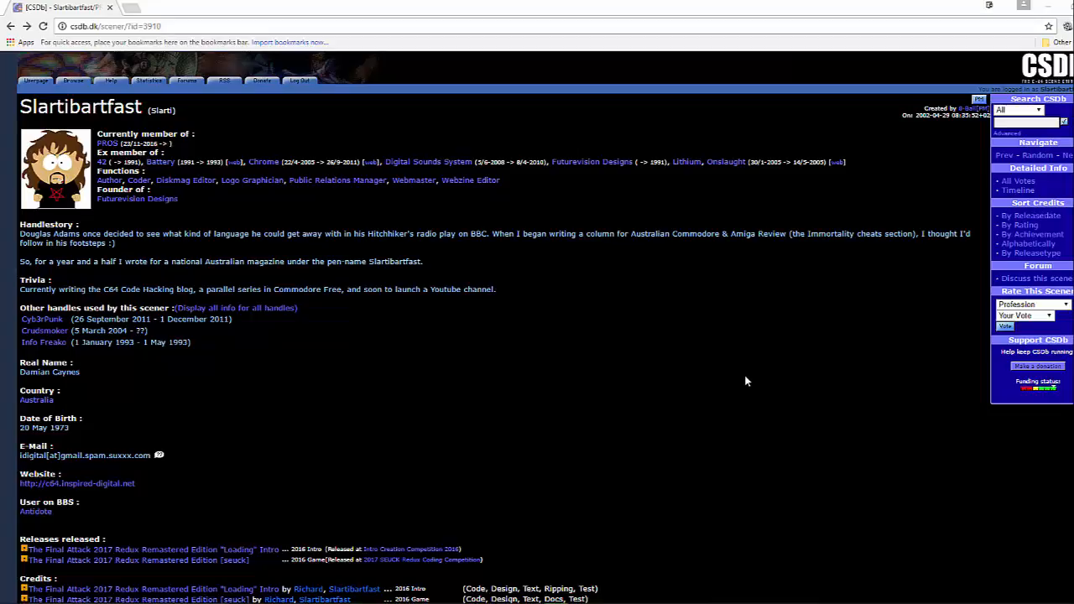
mouse_move(844, 496)
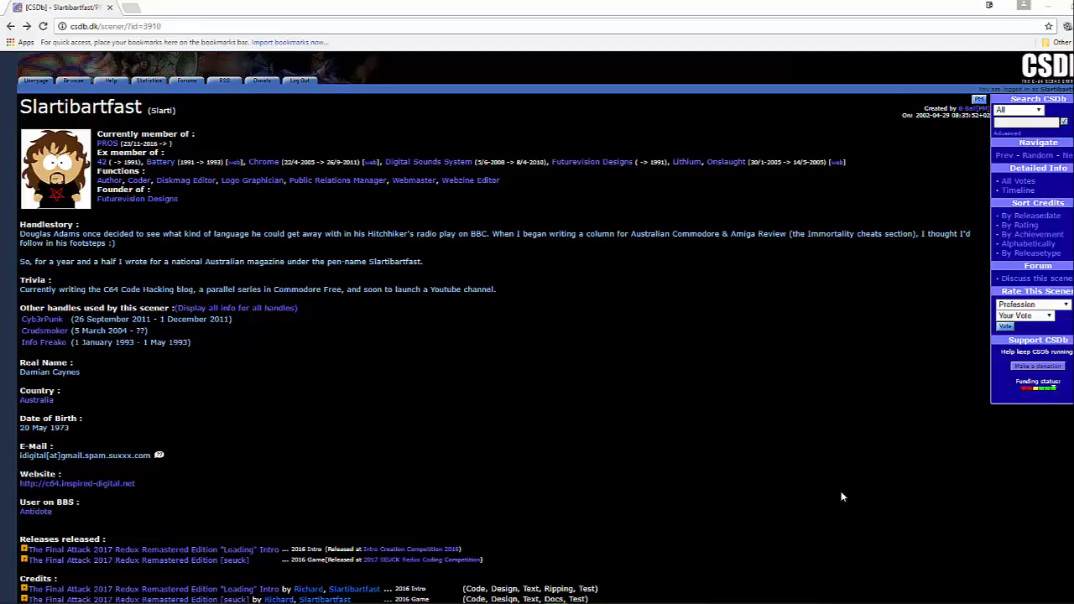
mouse_move(585, 554)
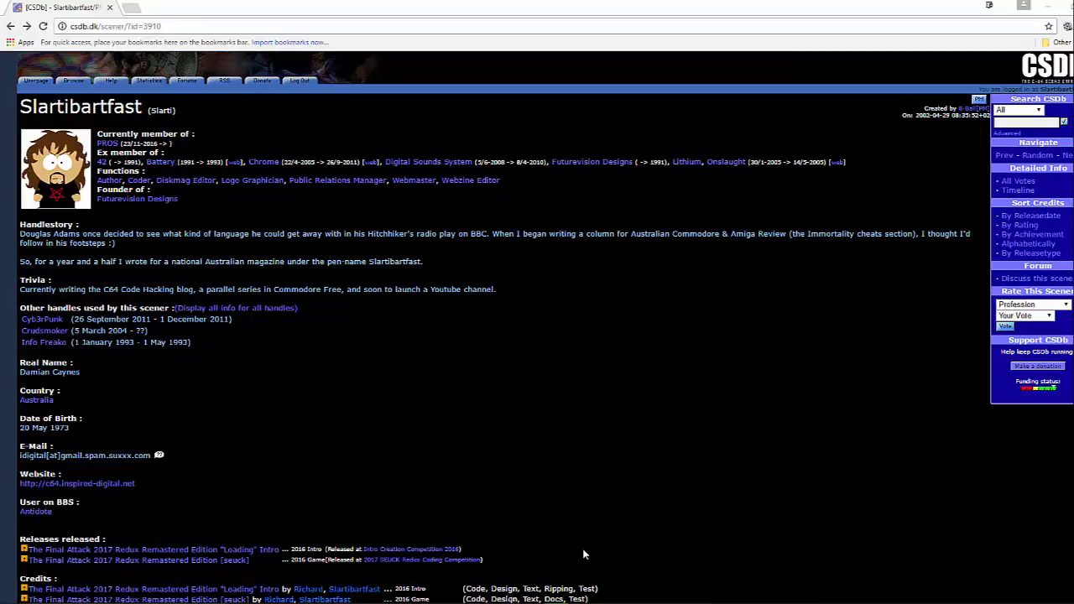
mouse_move(595, 545)
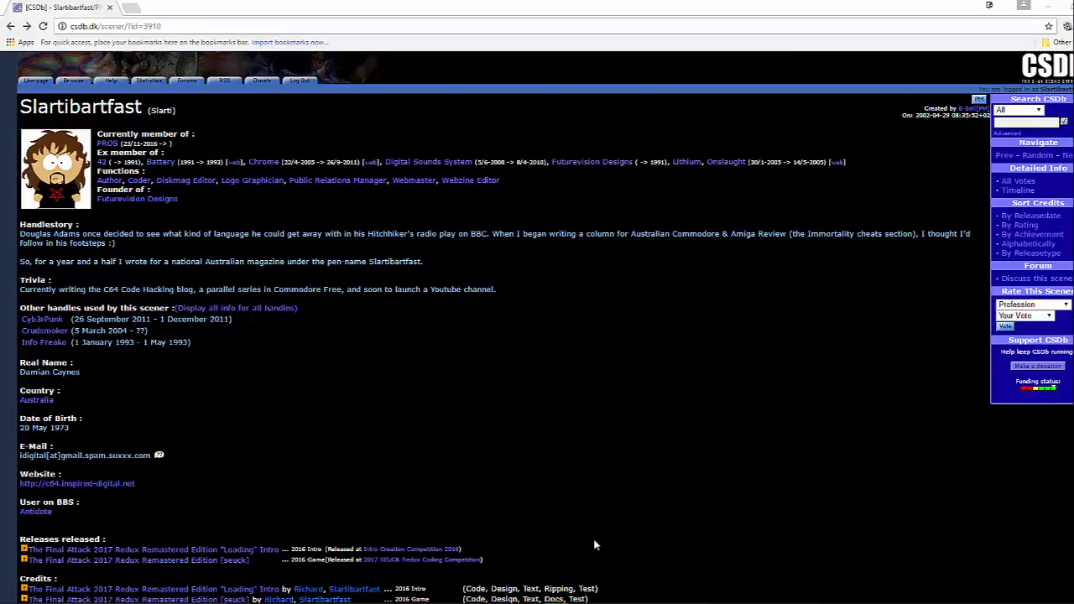
Scroll down the scener's CSDb profile to the Credits list.
scroll(down, 3)
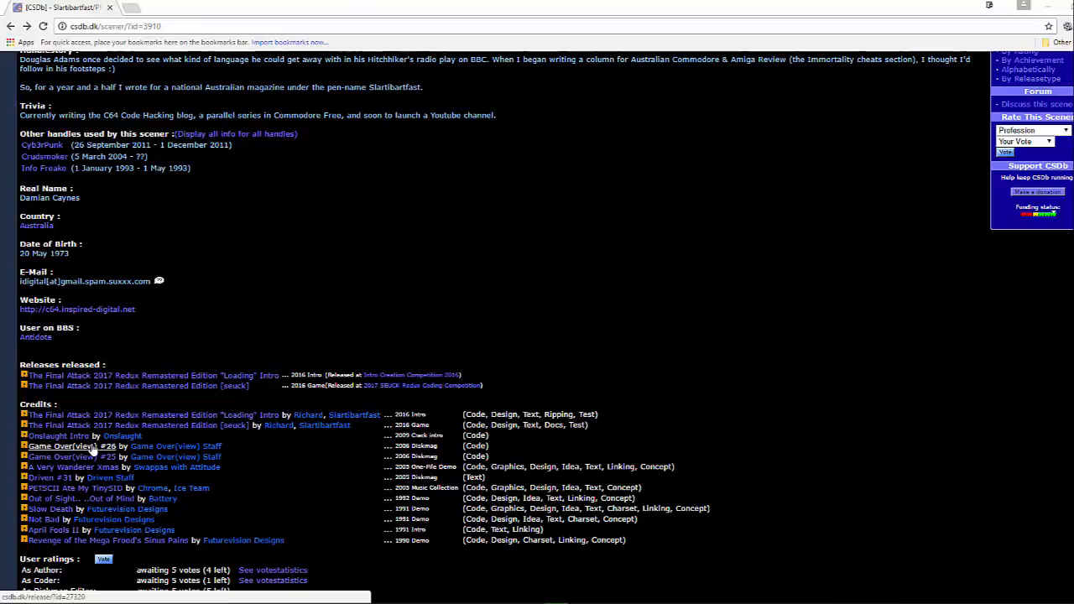
mouse_move(100, 456)
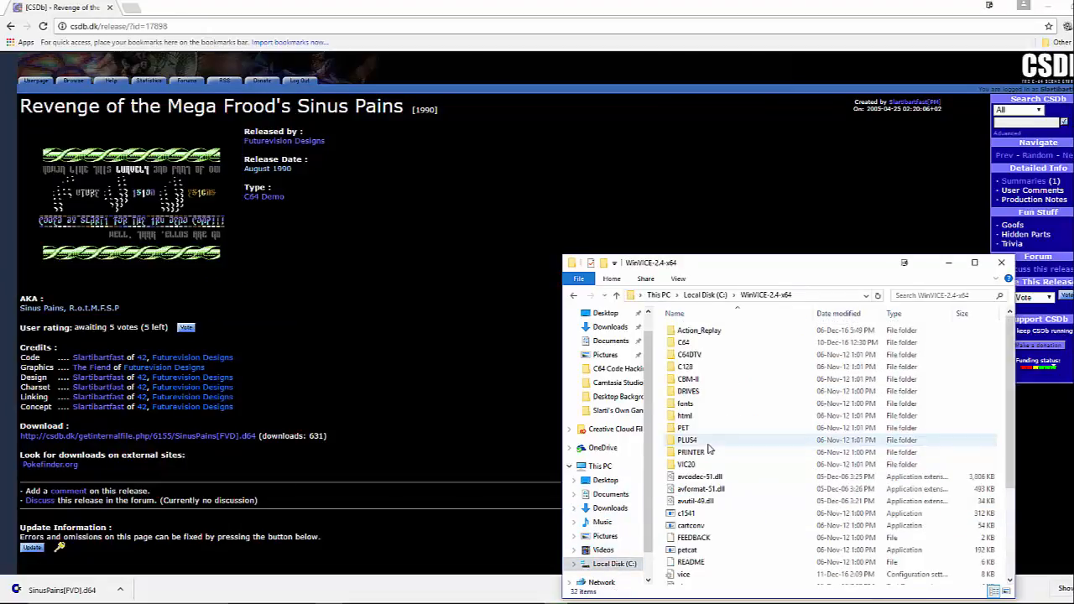
Show the downloaded Sinus Pains .d64 in the Downloads folder.
click(683, 505)
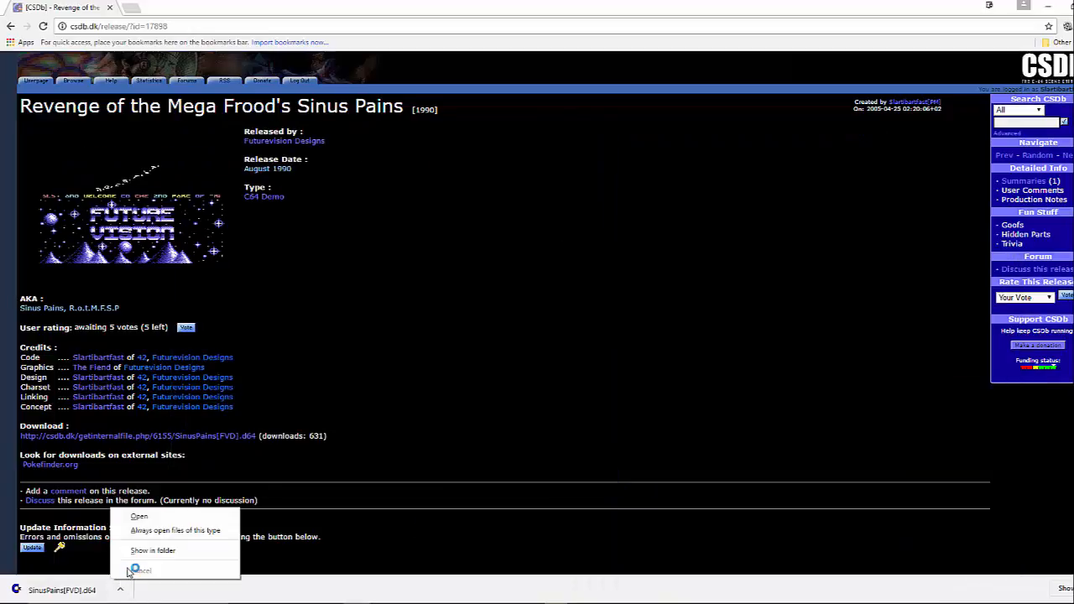
click(153, 549)
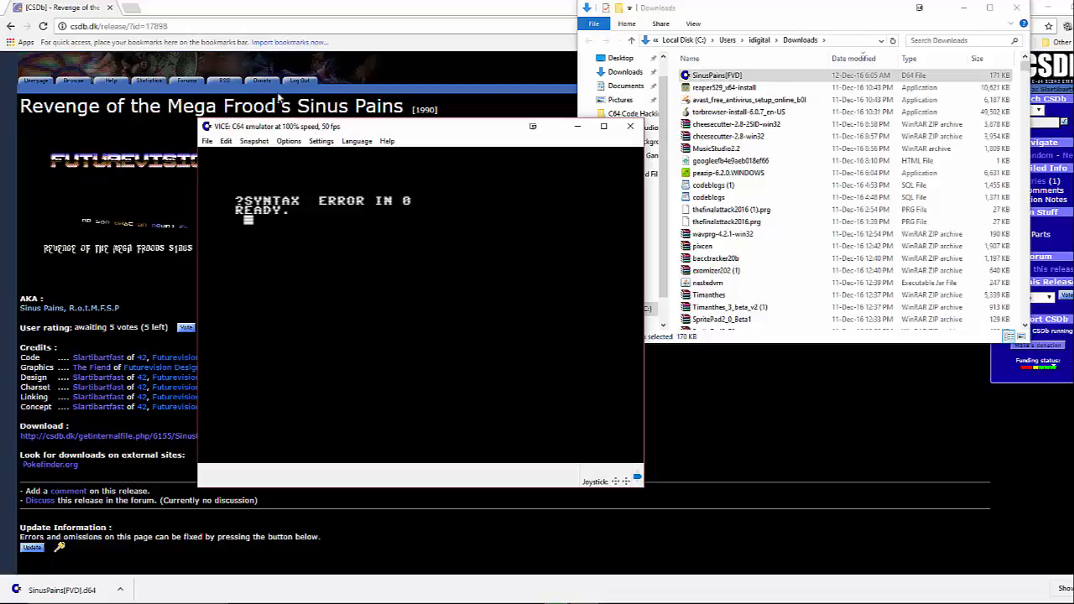
Enable True drive emulation in VICE's Options menu.
click(288, 140)
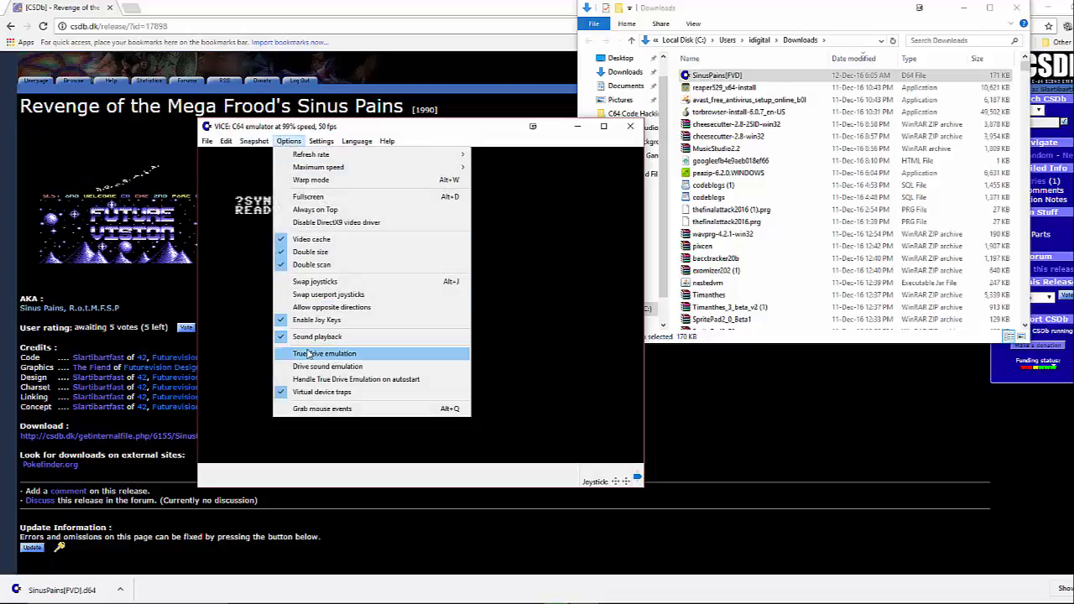
click(324, 353)
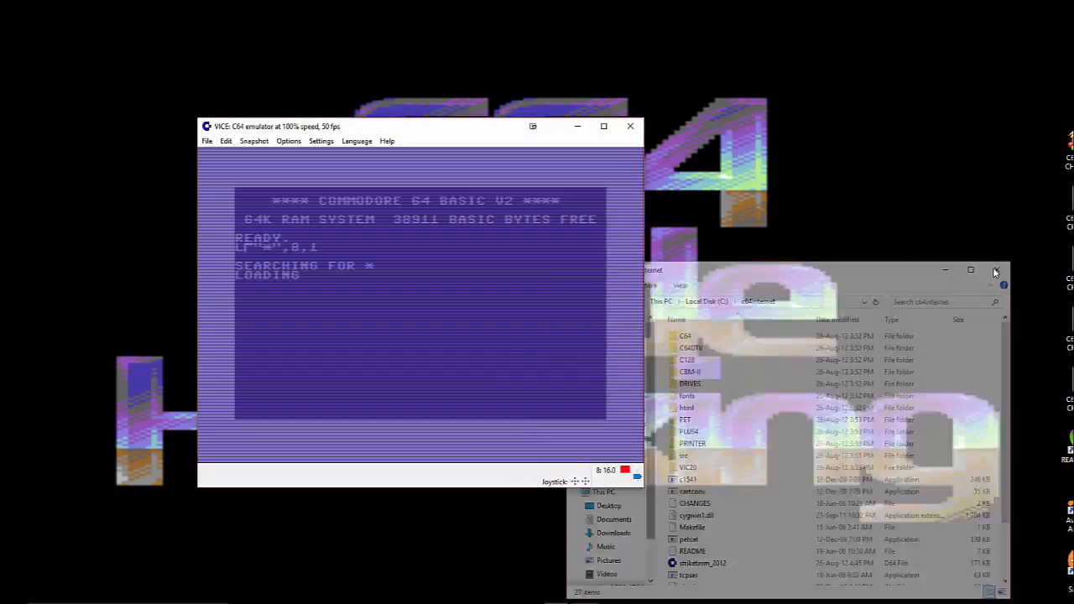
Close the Explorer window and start the loaded Sinus Pains demo with RUN.
click(997, 270)
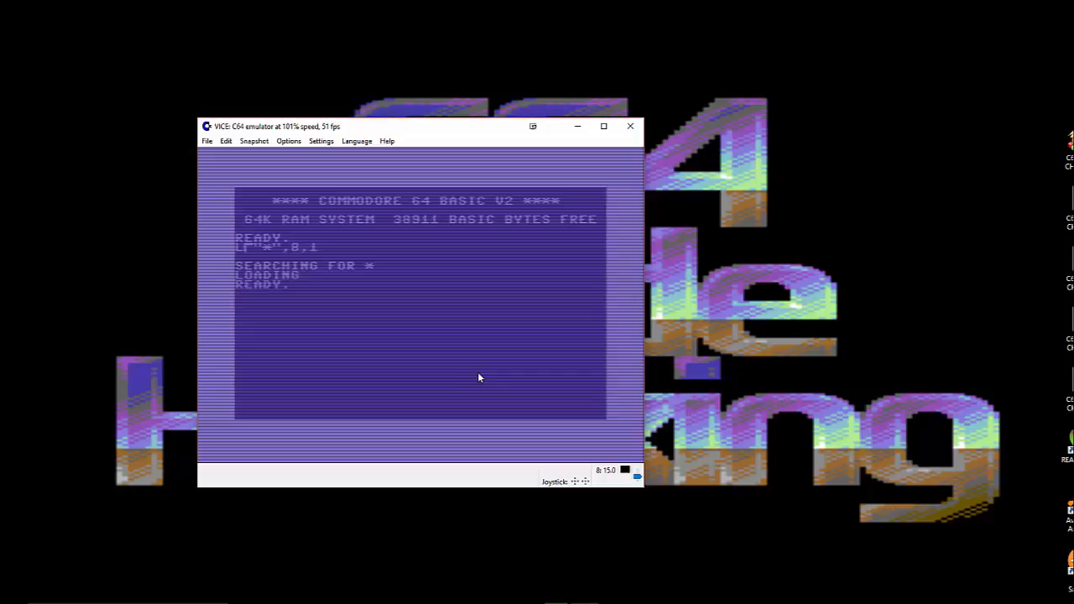
text(RUN)
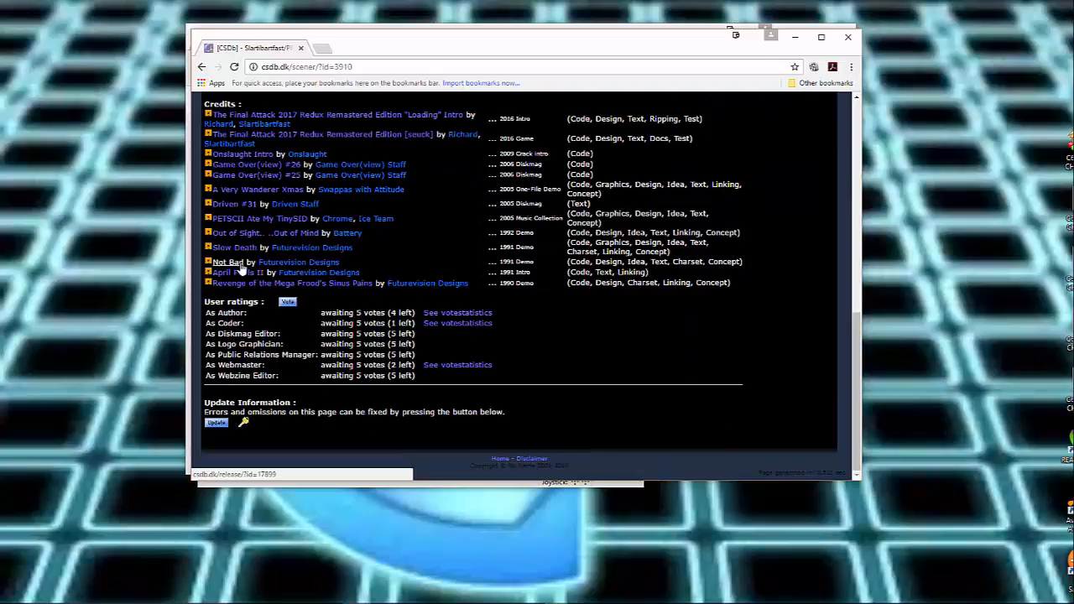
Open the Not Bad release page from the scener's credits list.
click(225, 262)
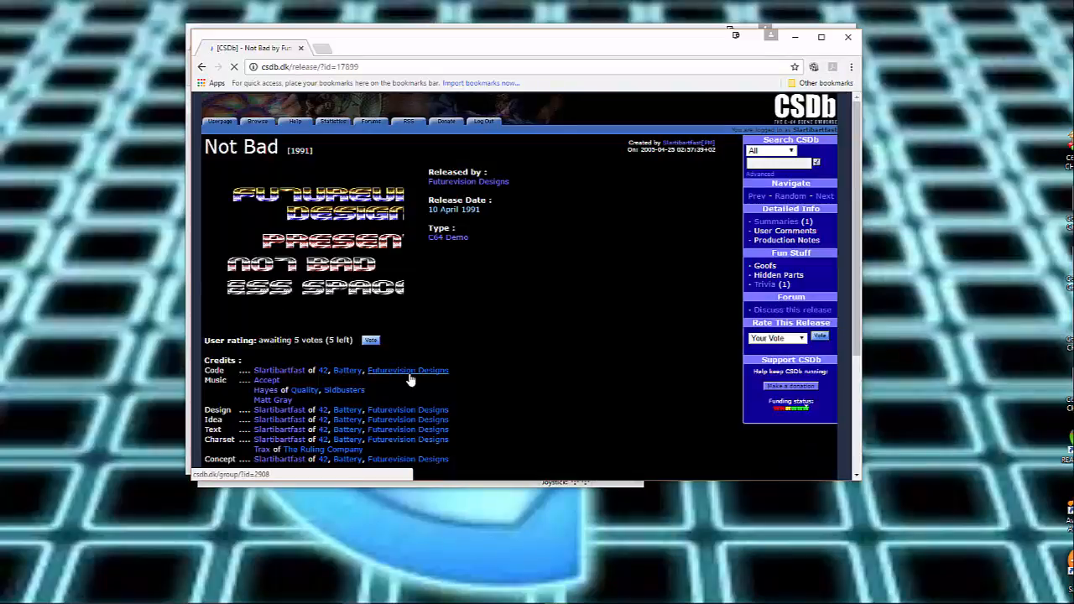
Download the Not Bad .d64, show it in Downloads and launch NotBad[FVD] (2).
scroll(down, 3)
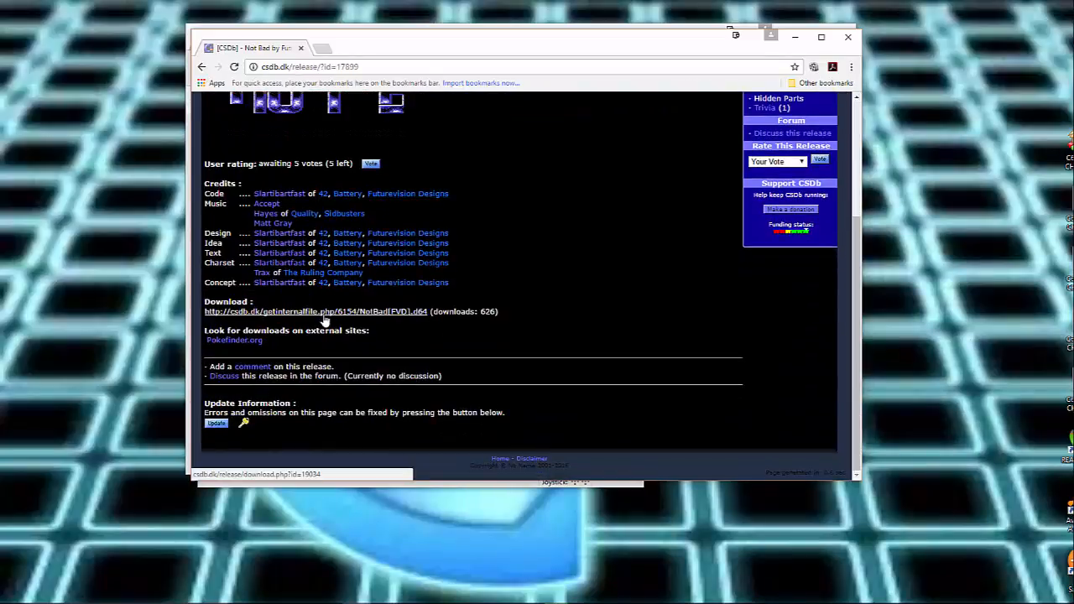
click(314, 311)
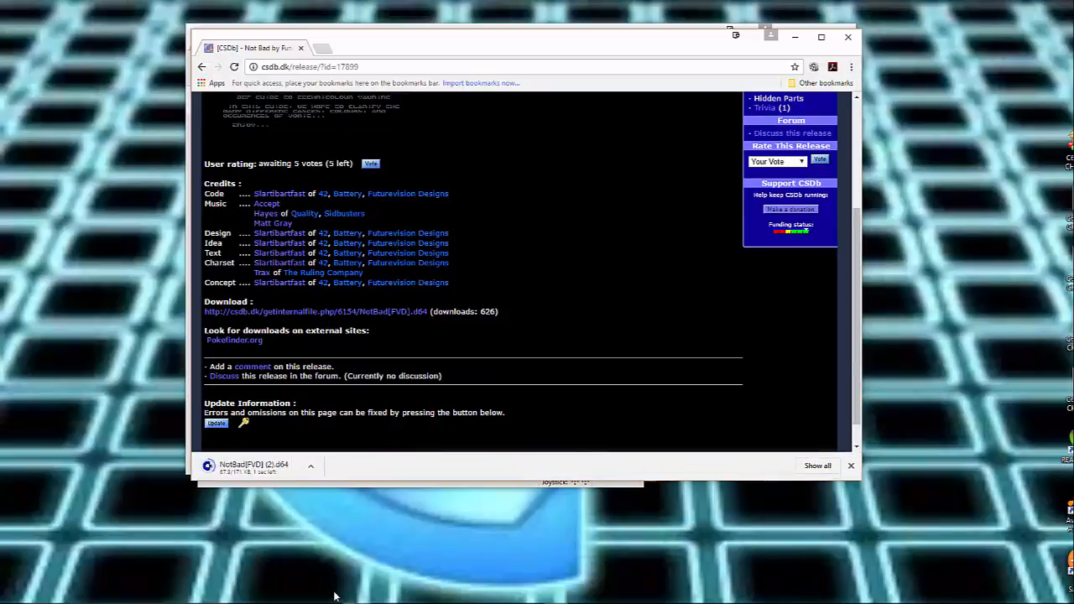
click(310, 468)
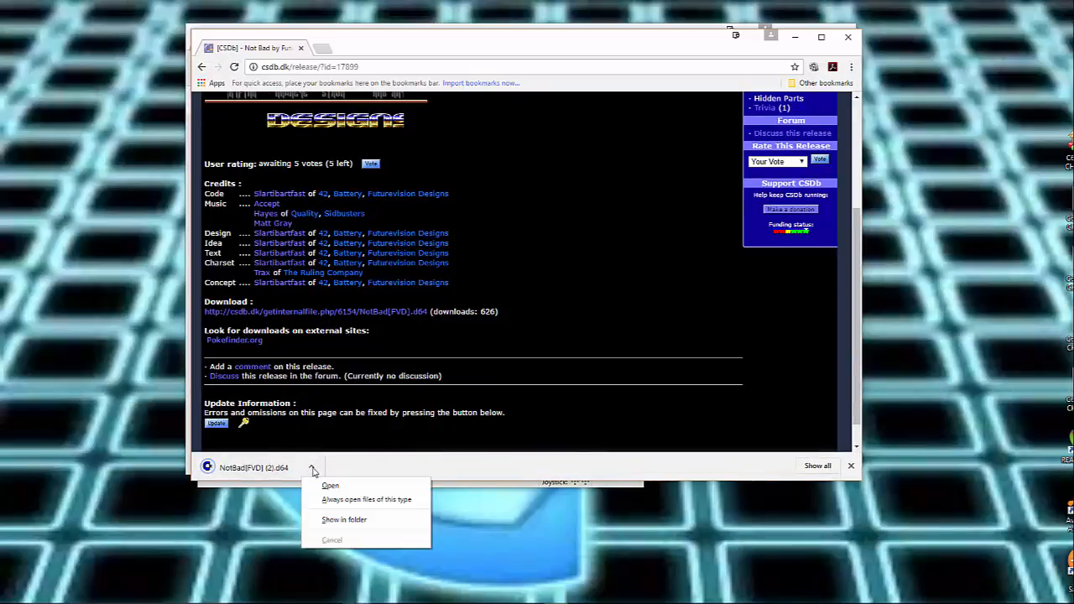
click(344, 520)
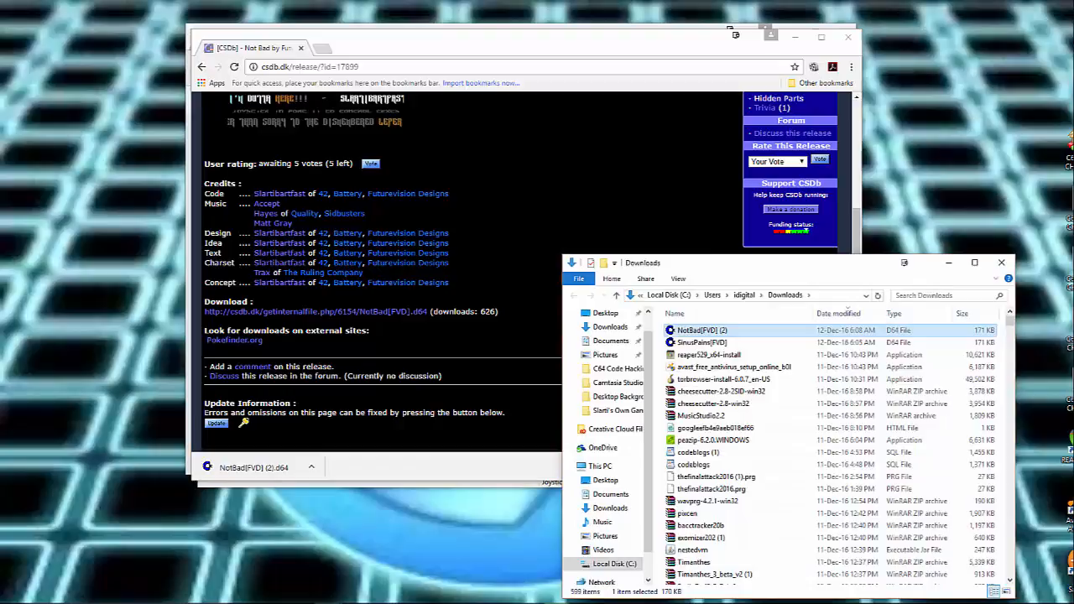
double_click(703, 330)
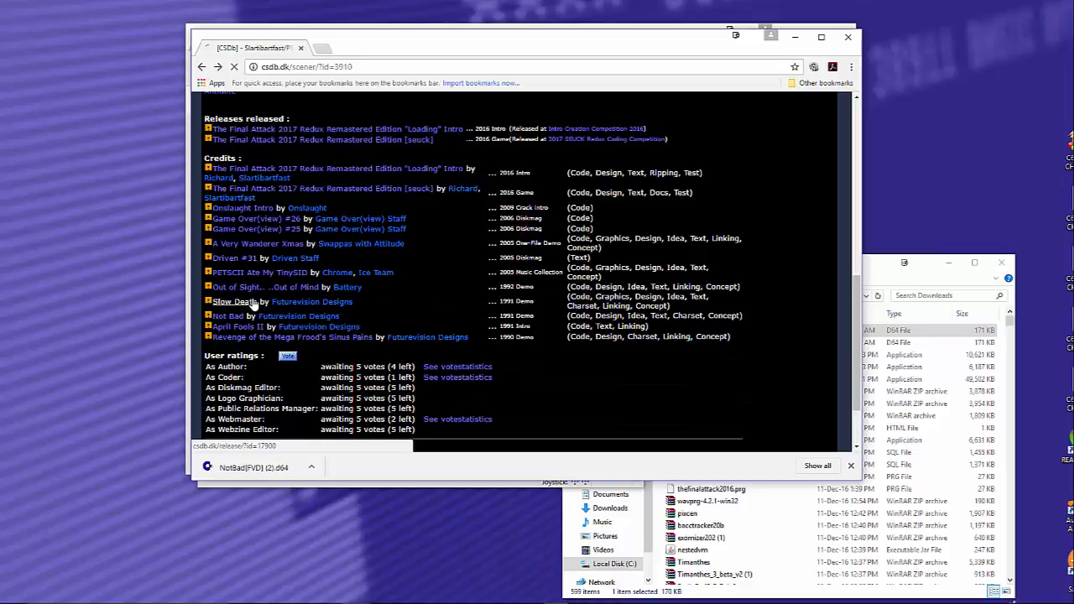
Open the Slow Death release page and download SlowDeath[FVD].d64.
click(227, 301)
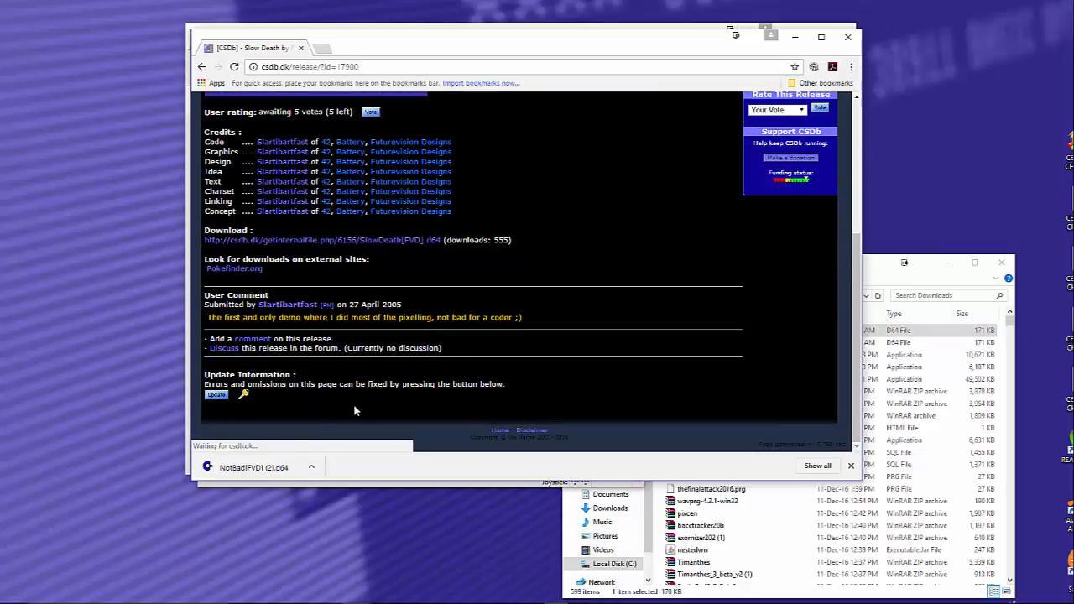
click(310, 468)
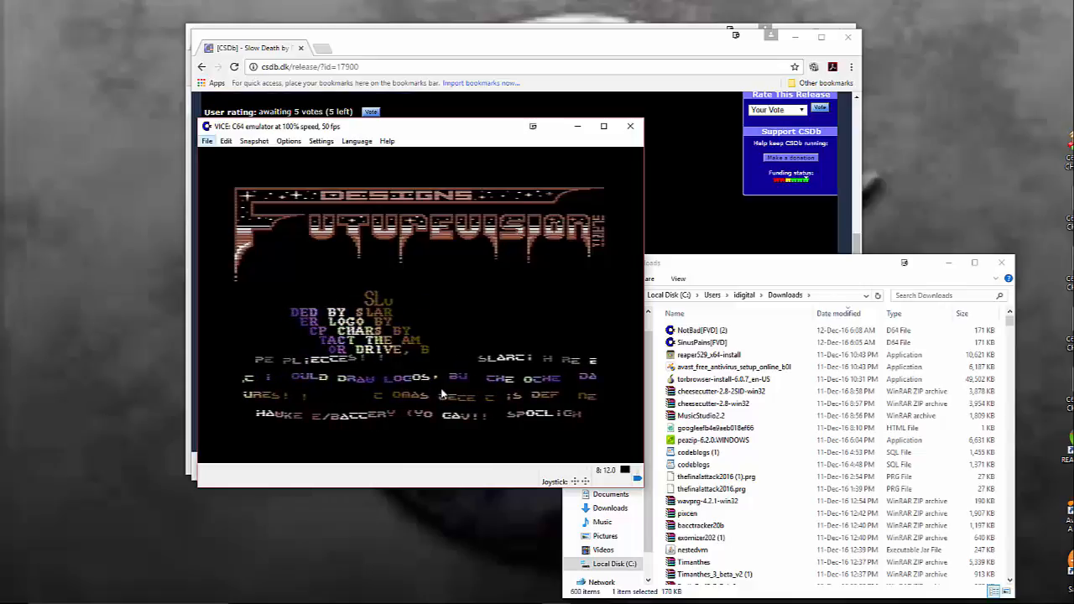
Bring the VICE window forward to watch the Slow Death demo play.
click(206, 126)
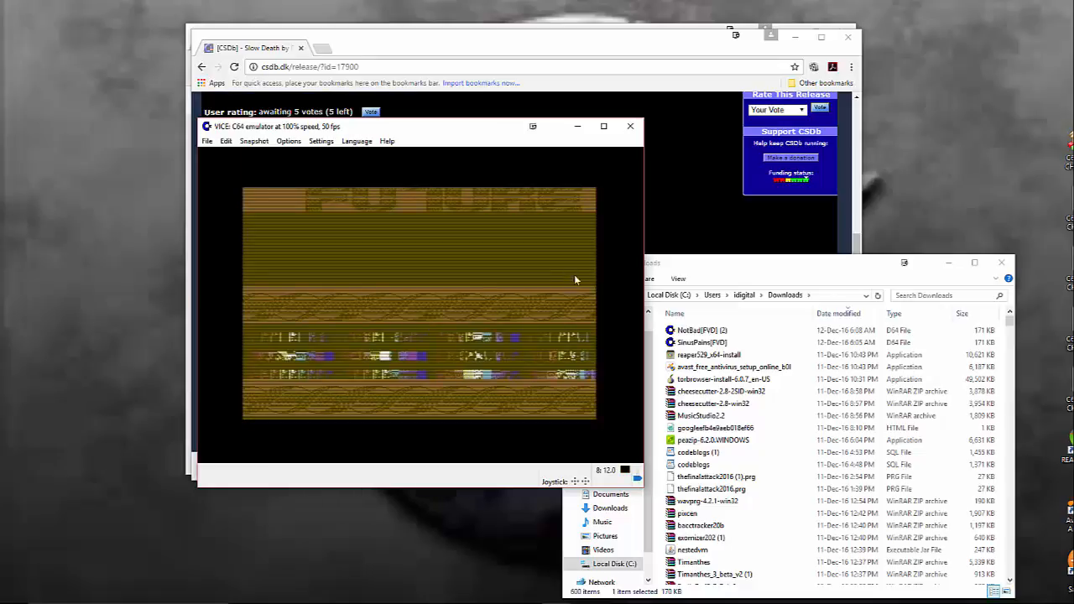
Quit VICE, confirm the exit, and go back from the Slow Death page.
click(631, 126)
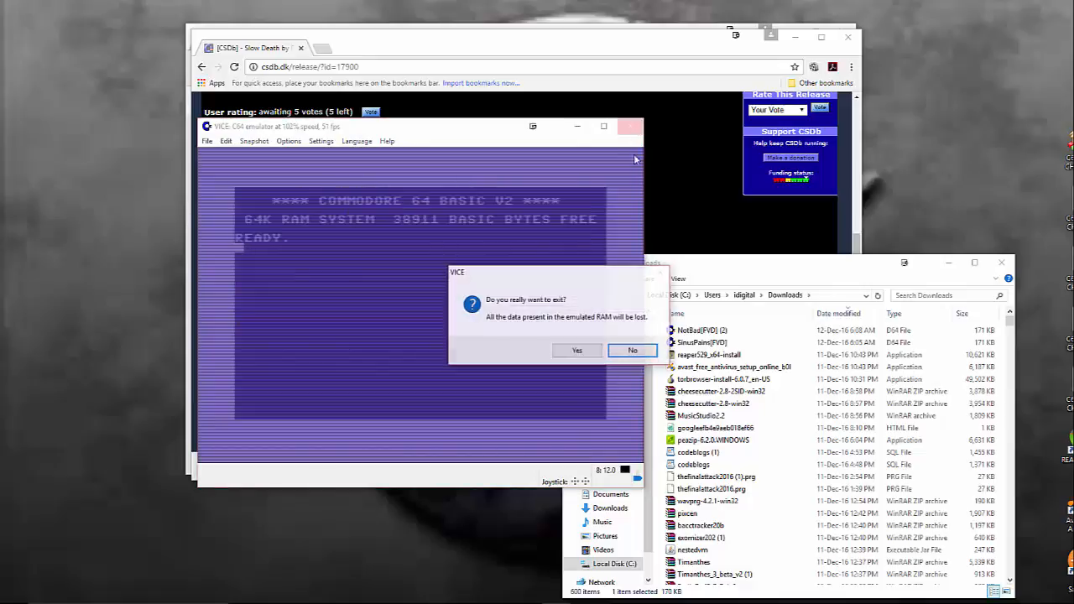
click(576, 350)
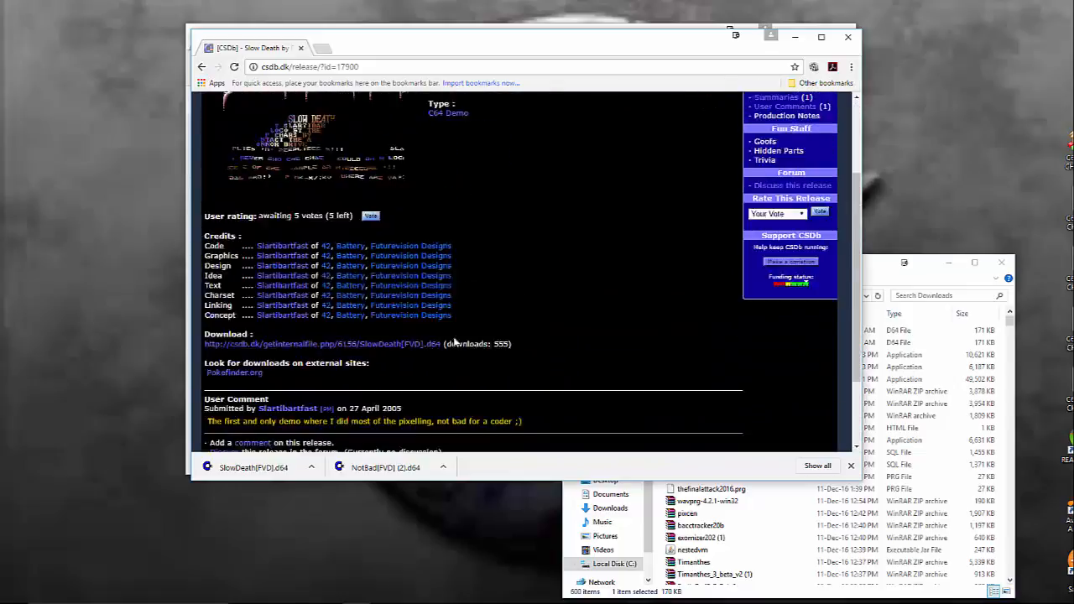
click(202, 66)
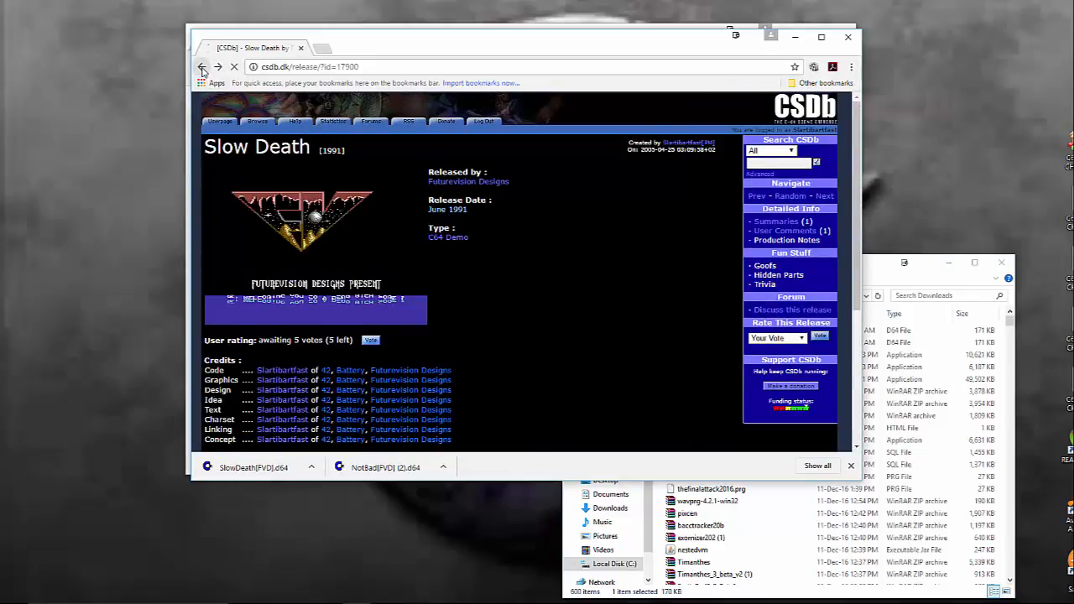